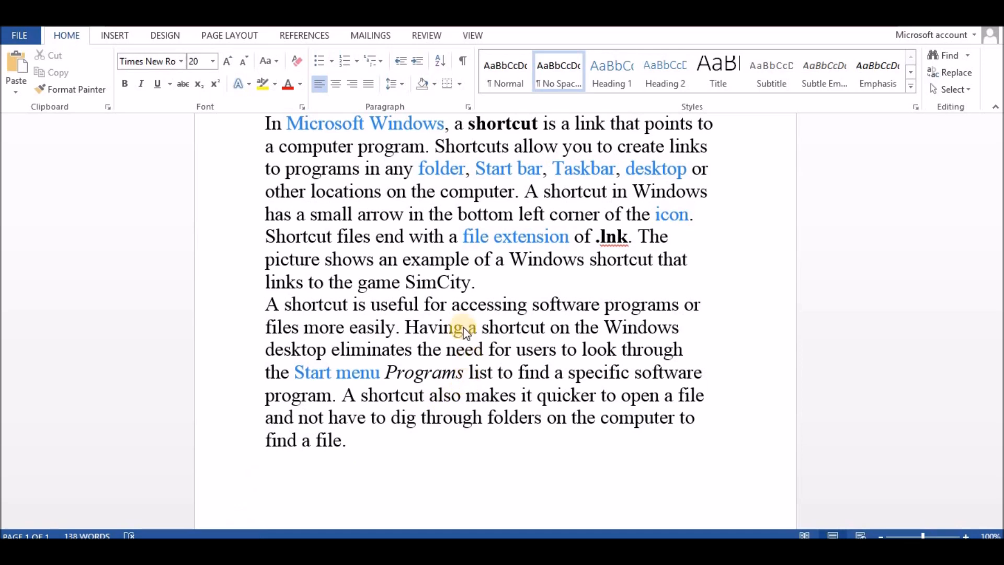
Select words and position the cursor in the first paragraph, then bring up its right-click editing menu.
{"action": "double_click", "coordinate": [473, 326]}
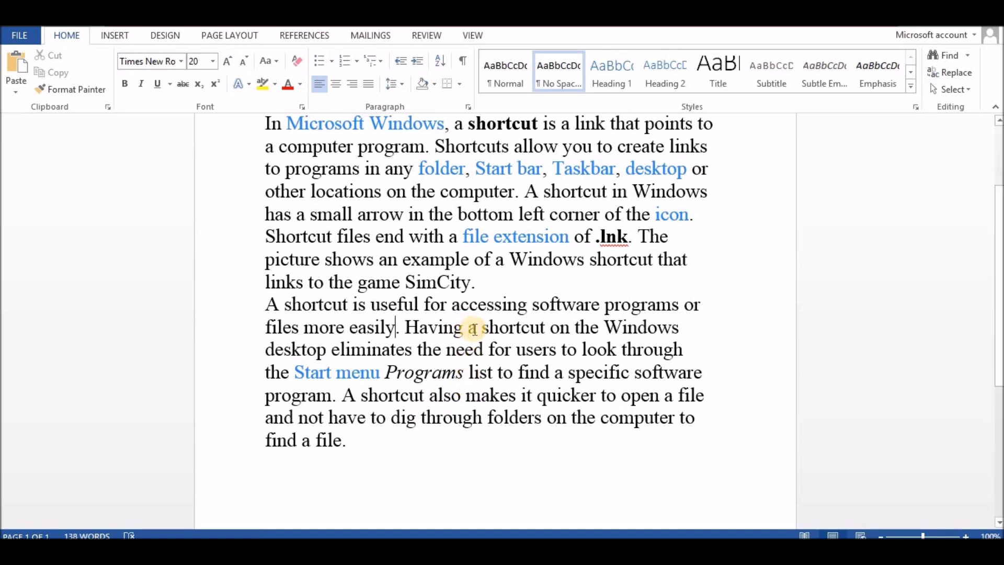
{"action": "left_click", "coordinate": [303, 327]}
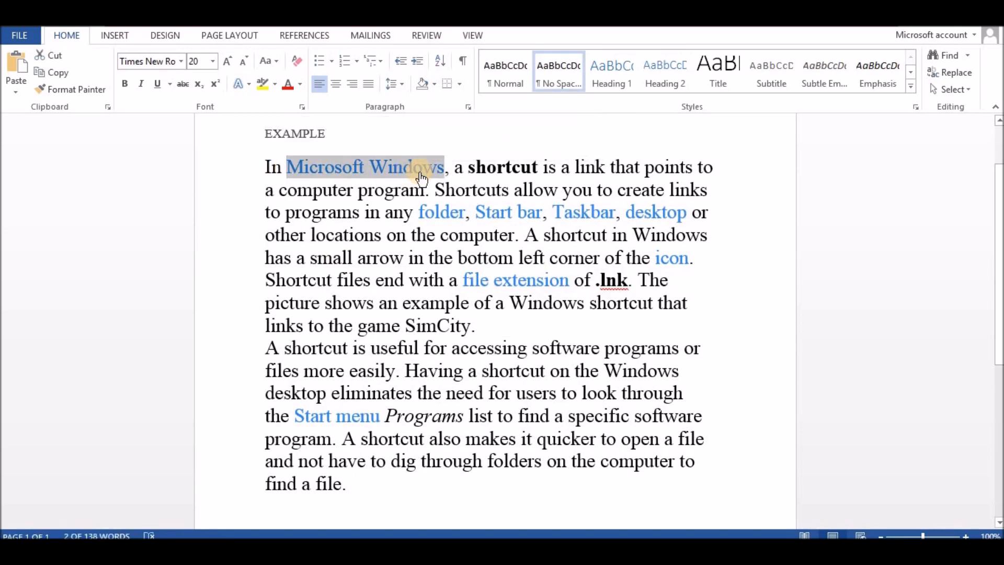
{"action": "left_click", "coordinate": [351, 483]}
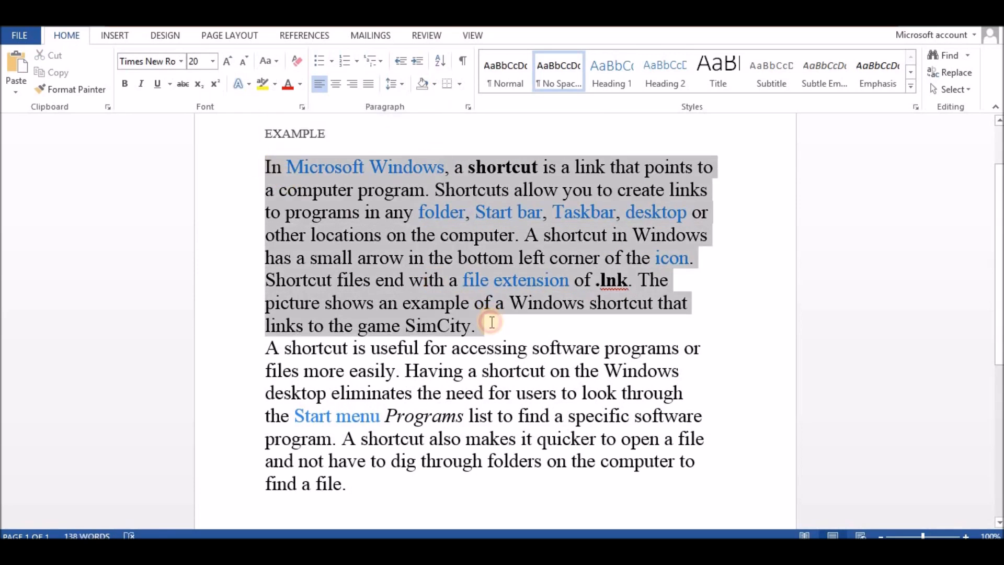
{"action": "right_click", "coordinate": [490, 322]}
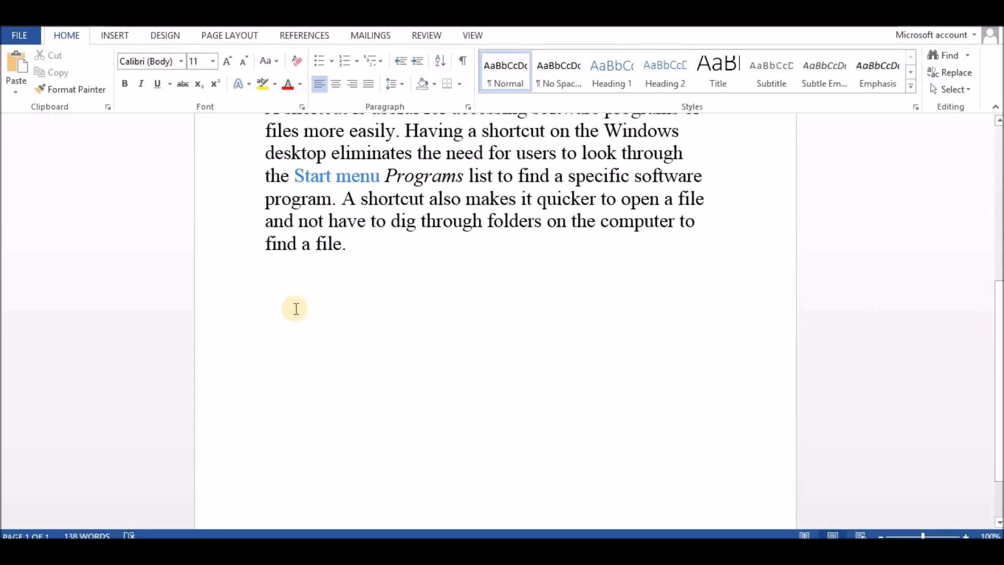
{"action": "key", "text": "ctrl+v"}
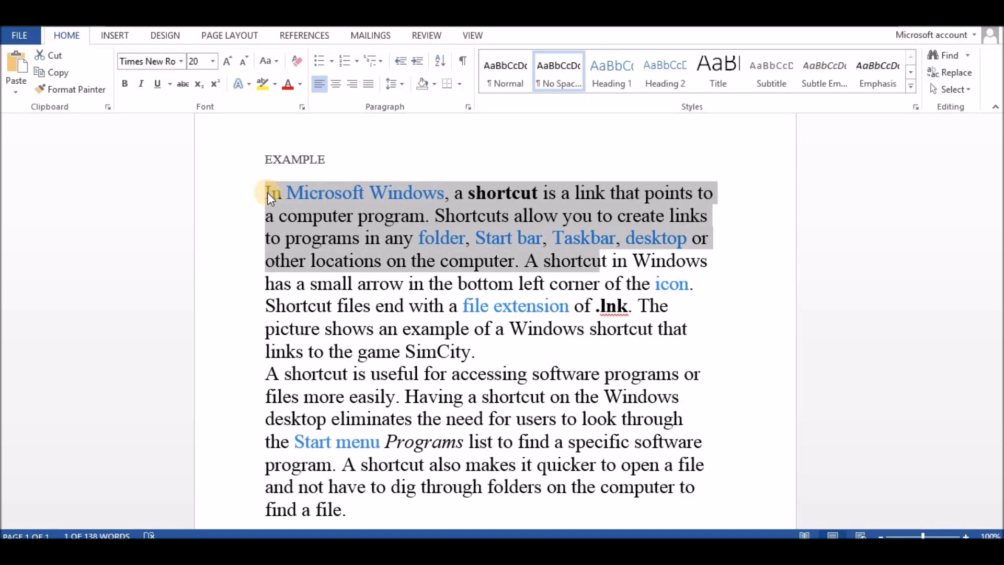
Scroll down three notches through the article's opening lines.
{"action": "scroll", "scroll_direction": "down", "scroll_amount": 3}
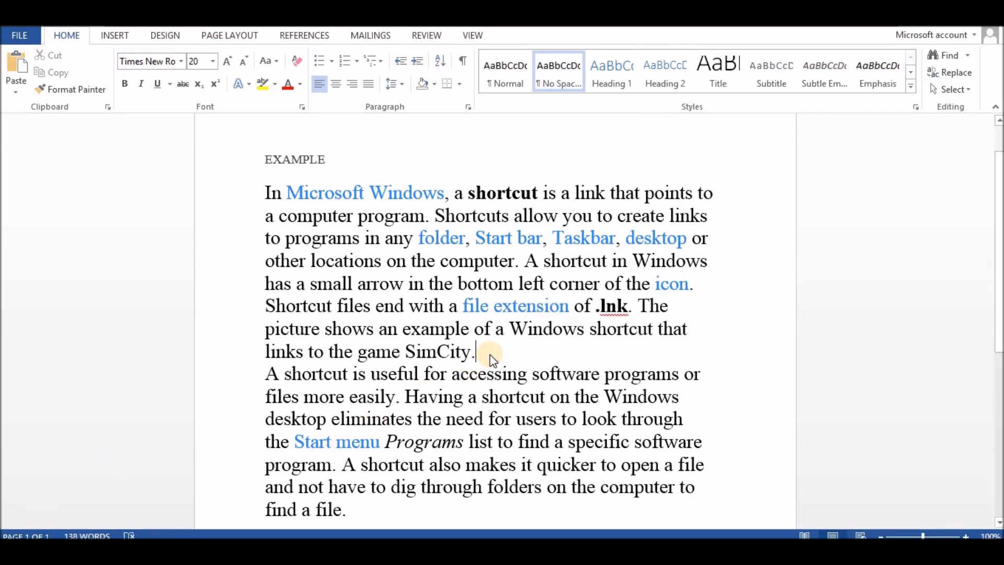
Drag-select the first paragraph's text from 'Taskbar' through 'SimCity'.
{"action": "left_click_drag", "start_coordinate": [556, 238], "coordinate": [474, 351]}
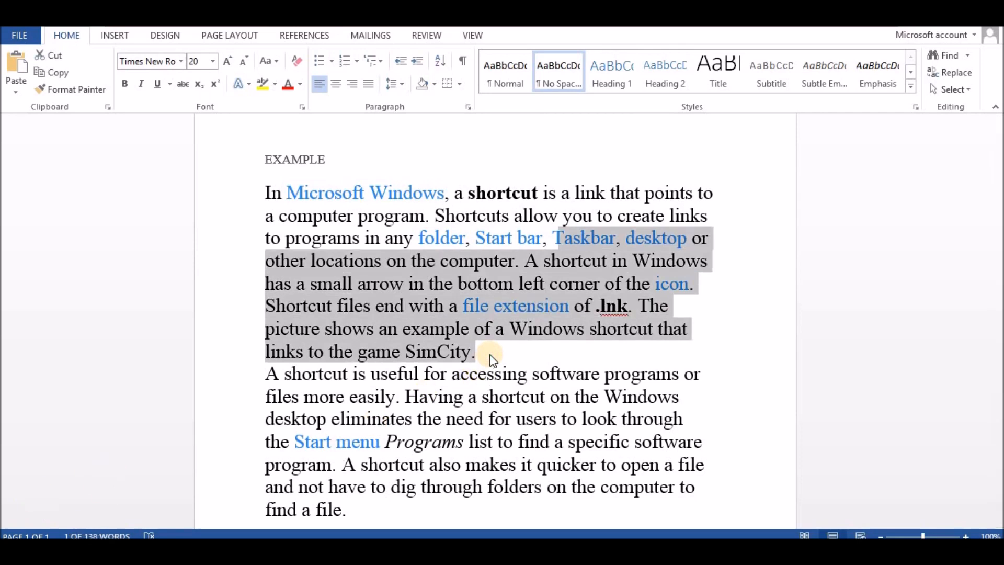